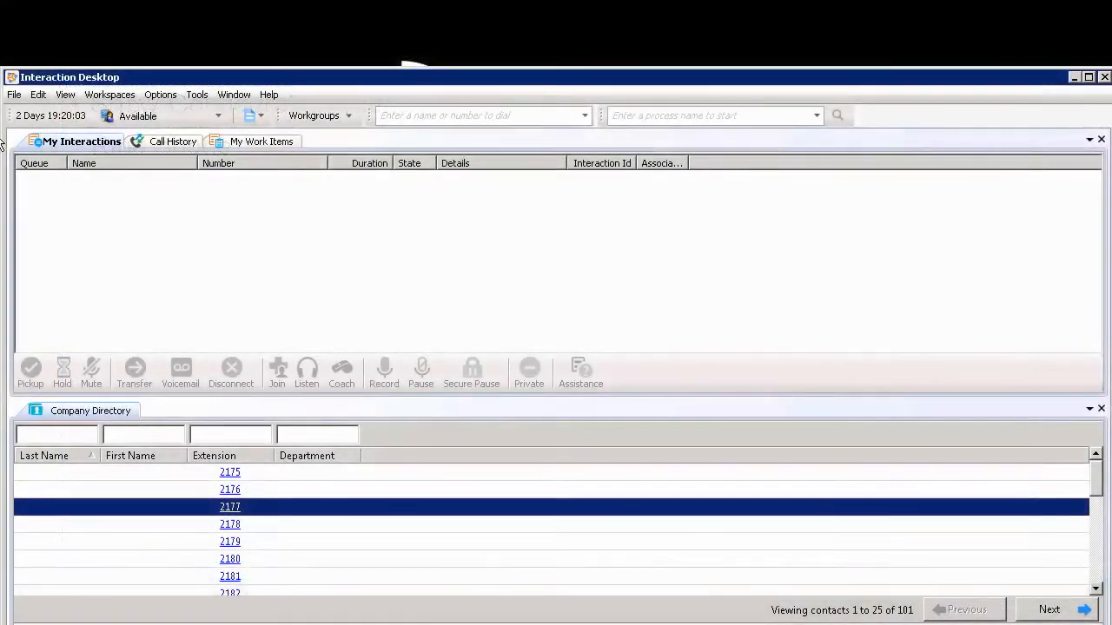
mouse_move(178, 115)
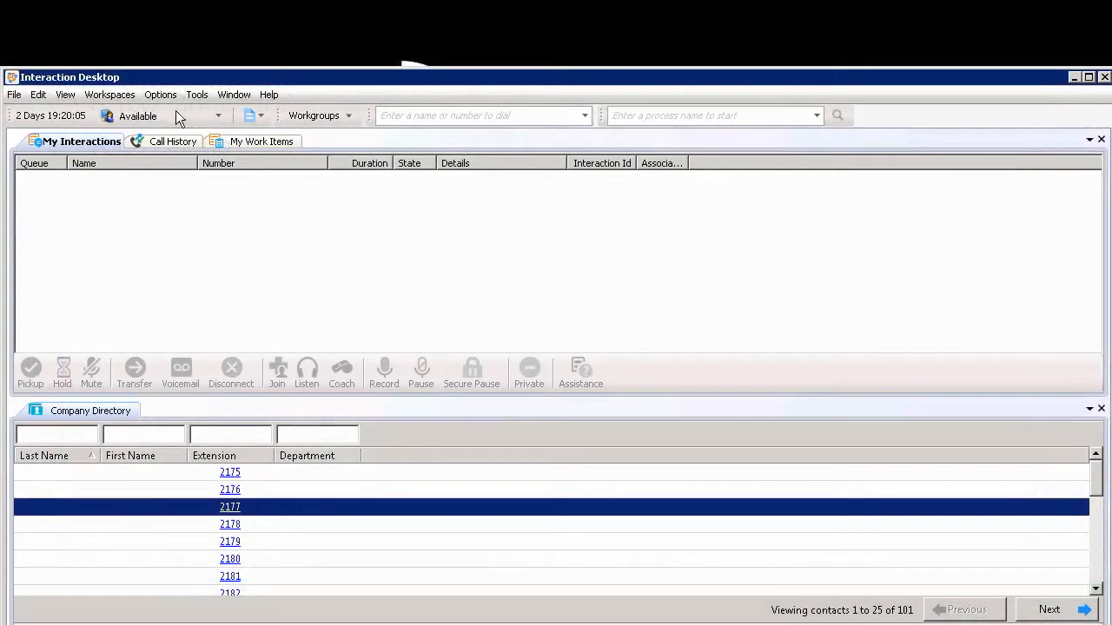
Step: Open the Options menu in the Interaction Desktop menu bar
click(159, 94)
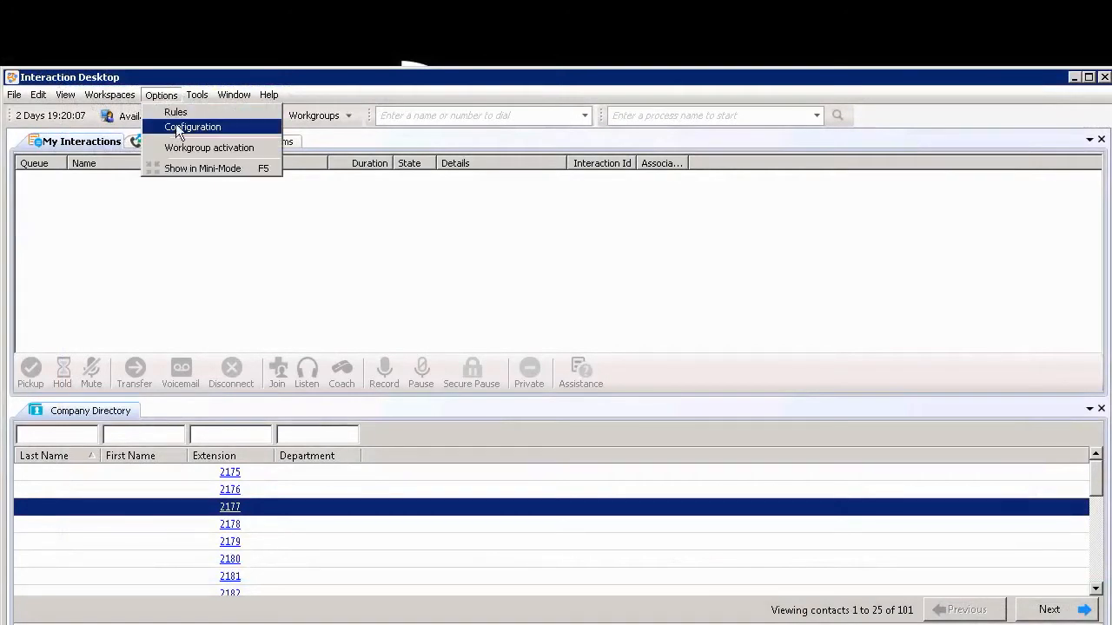
Step: Open Configuration, uncheck Ring computer on the Alerting page, then view Desktop Alerts
click(192, 127)
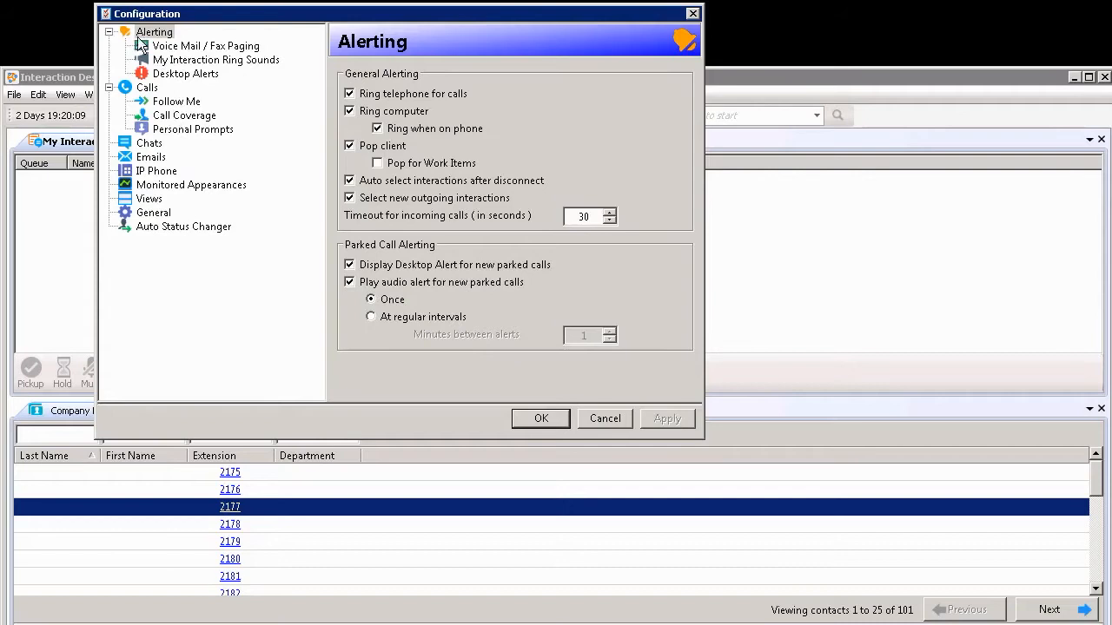
click(155, 32)
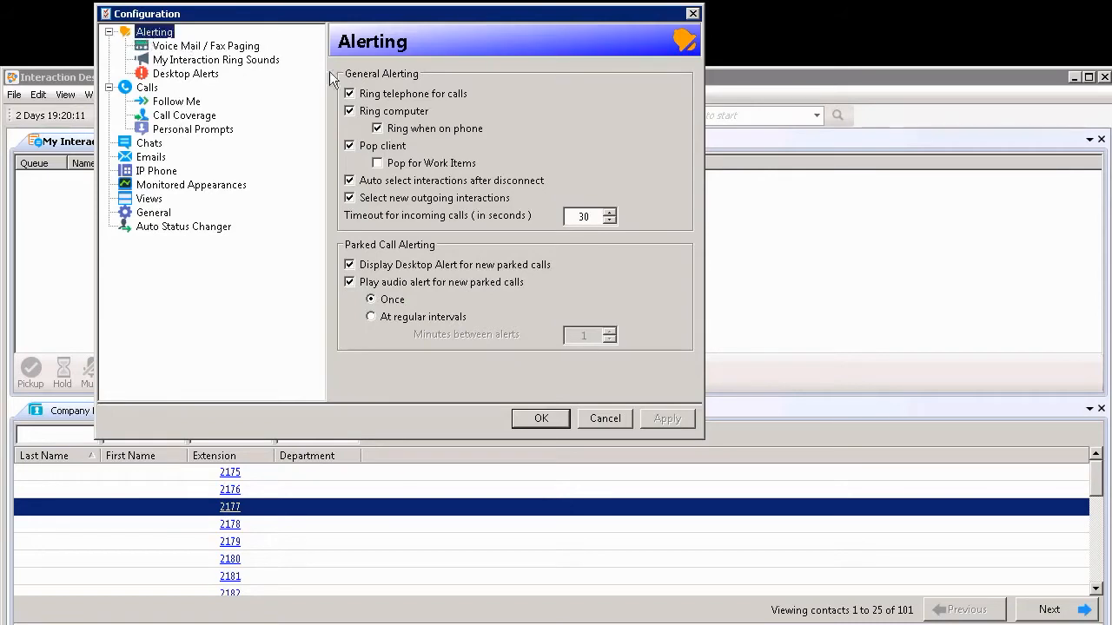
mouse_move(342, 79)
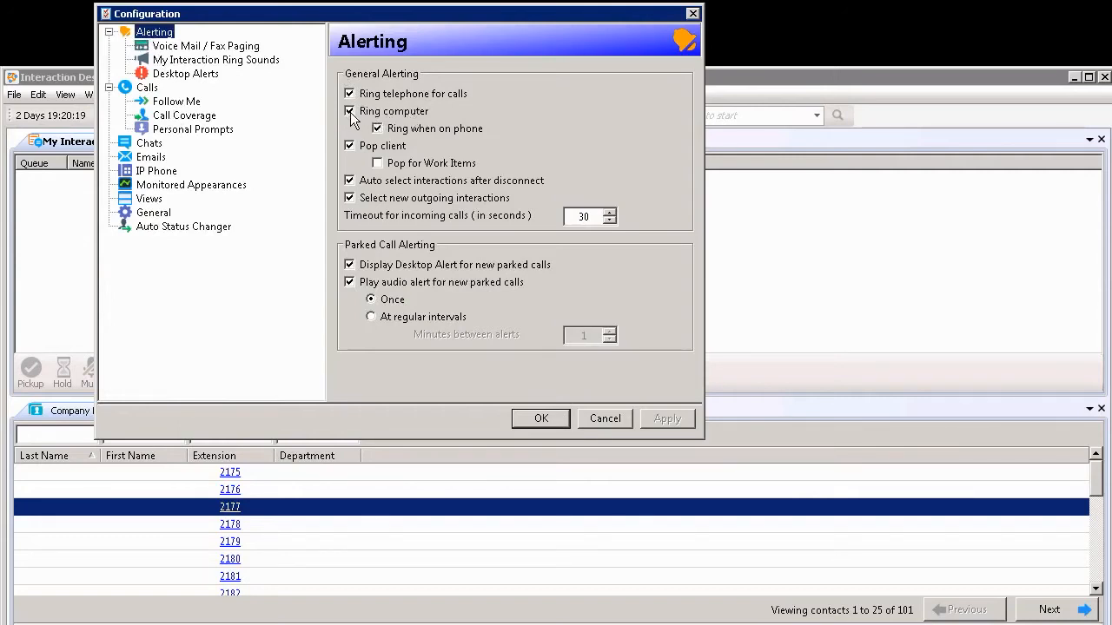
click(349, 111)
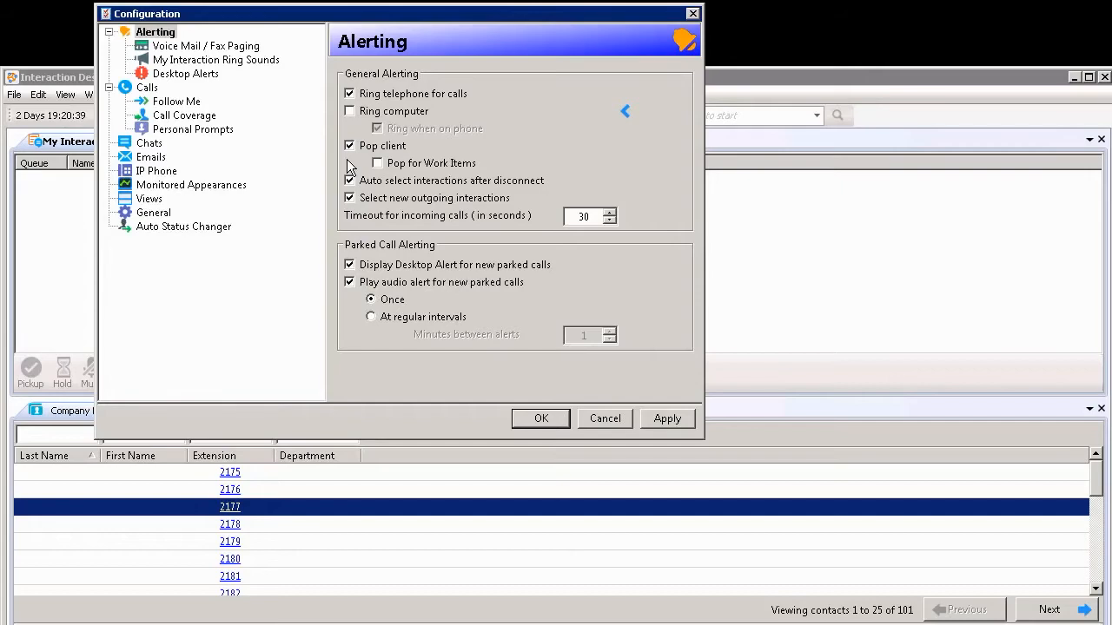
click(185, 69)
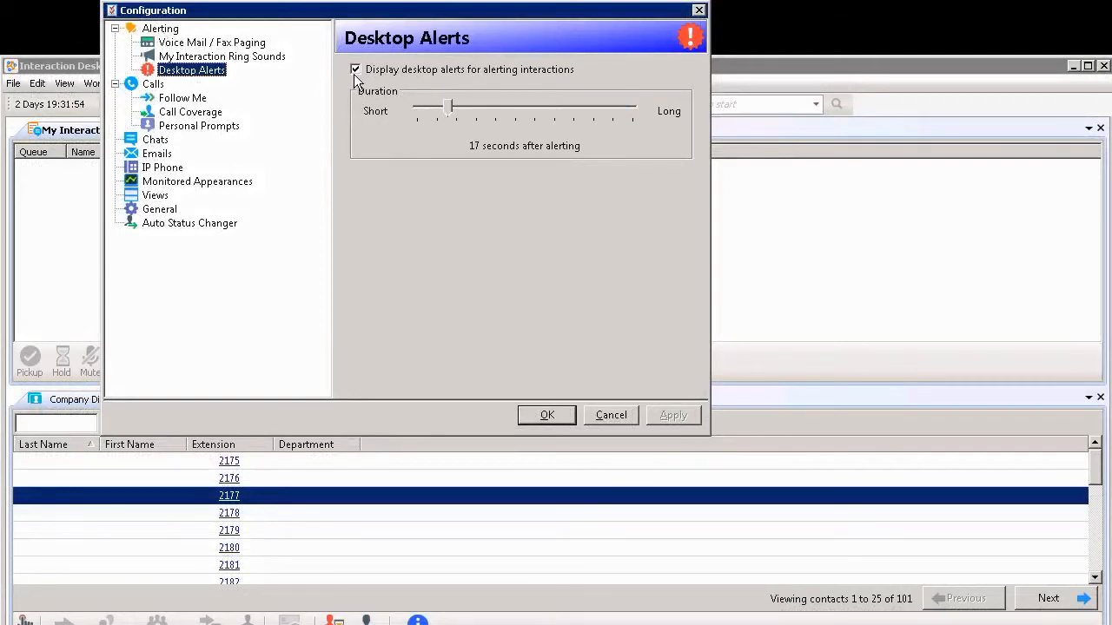
mouse_move(300, 100)
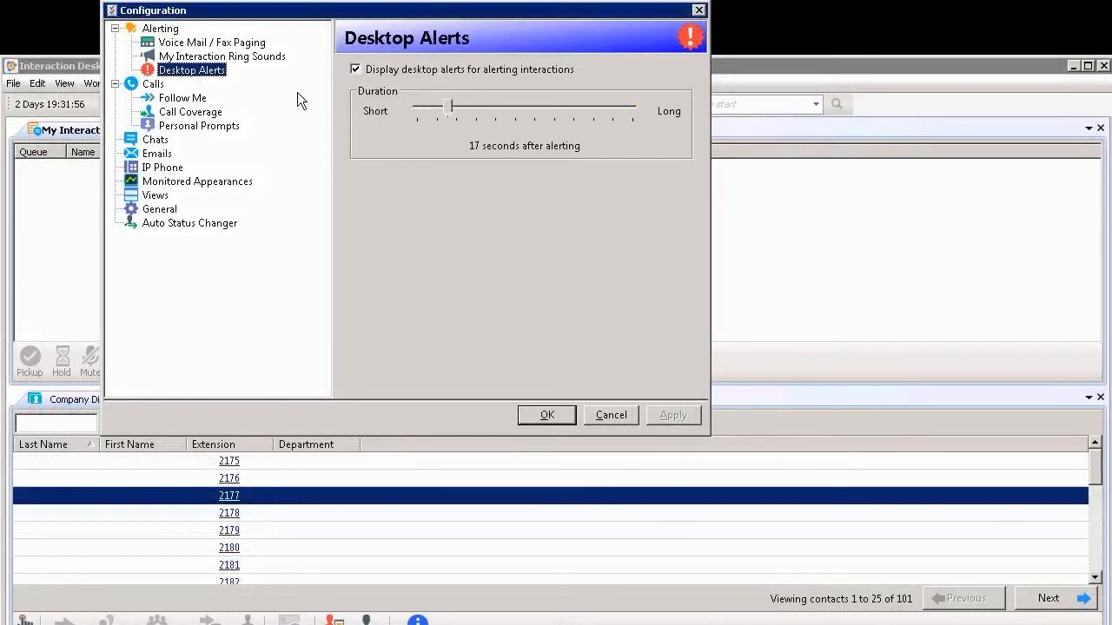
mouse_move(1060, 522)
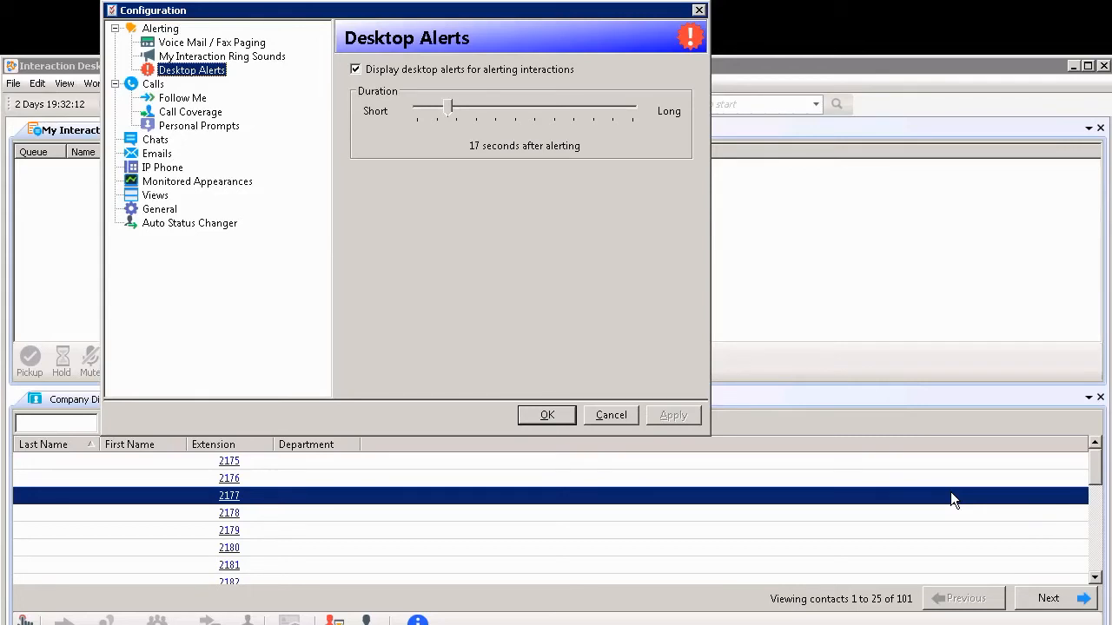
mouse_move(506, 198)
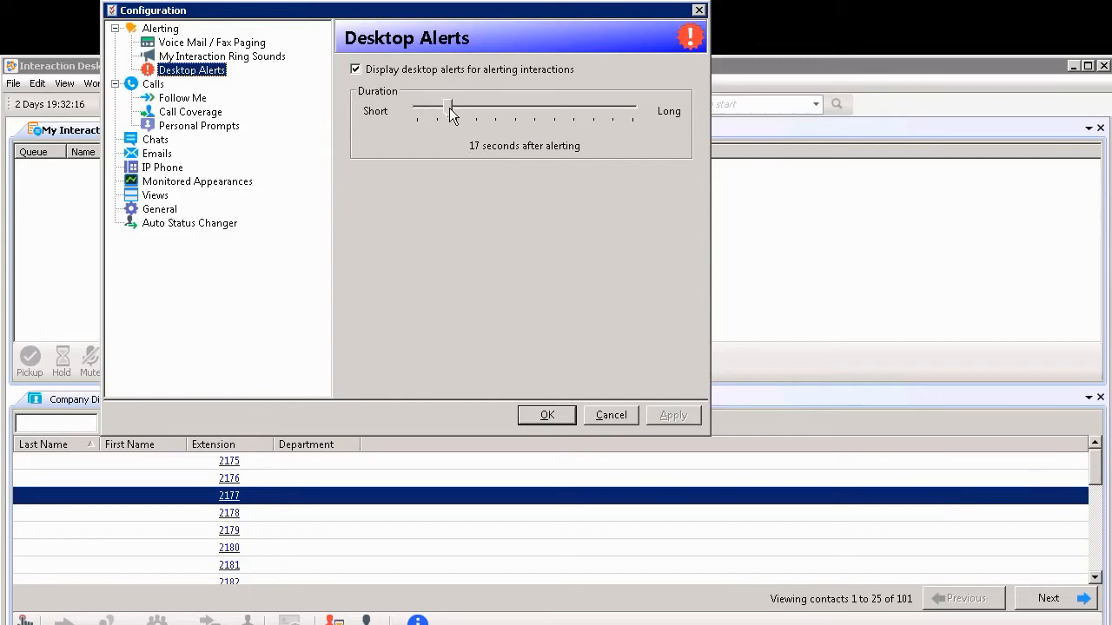
Step: Slide the desktop alert duration through 28 and 59 seconds, settling around 20 seconds
drag(449, 106, 470, 106)
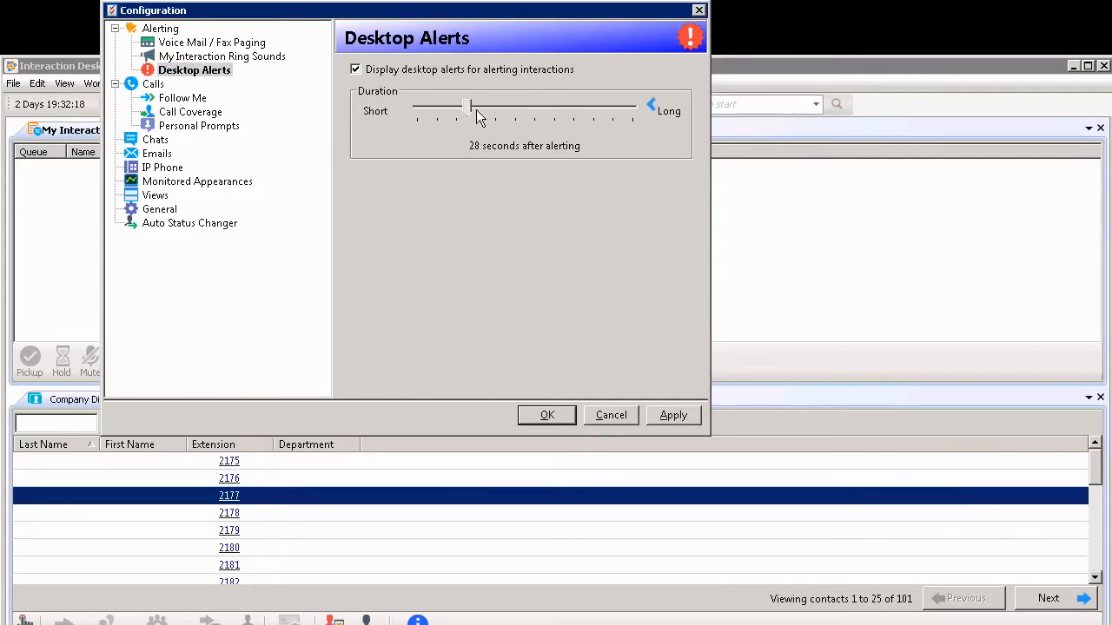
drag(471, 106, 523, 106)
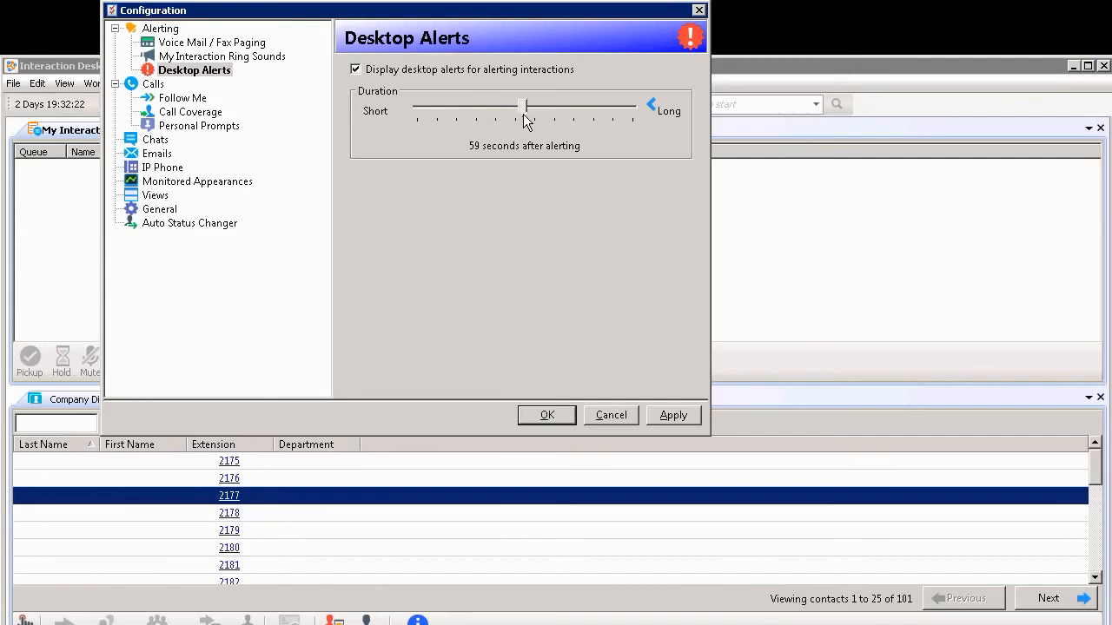
drag(524, 106, 452, 106)
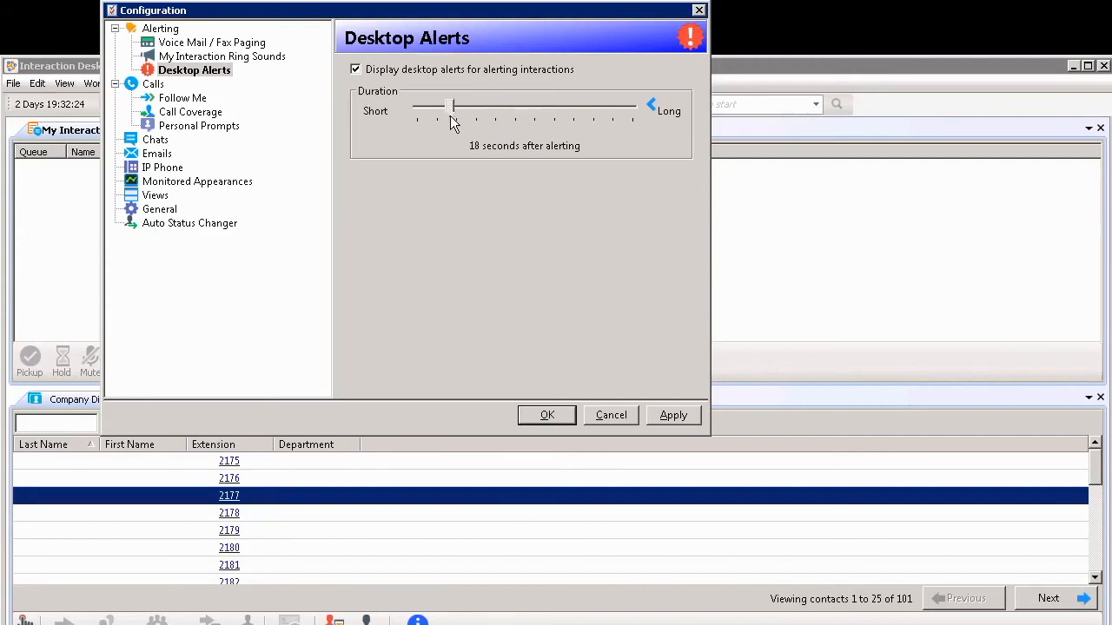
drag(451, 107, 436, 107)
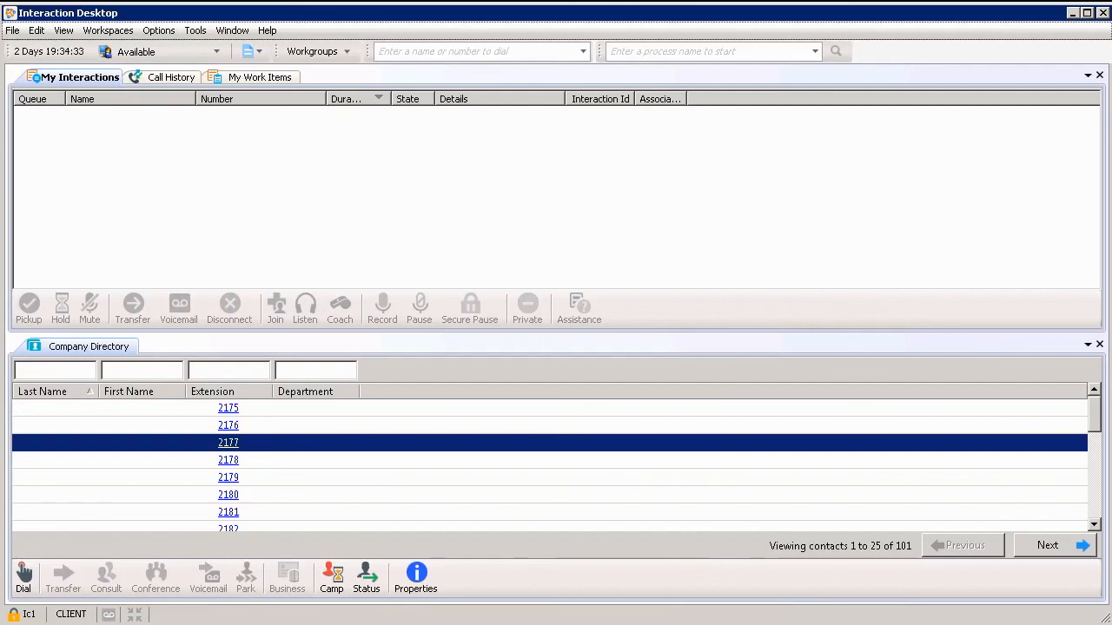
Step: Reopen Options > Configuration to confirm the 20-second desktop alert duration
click(164, 30)
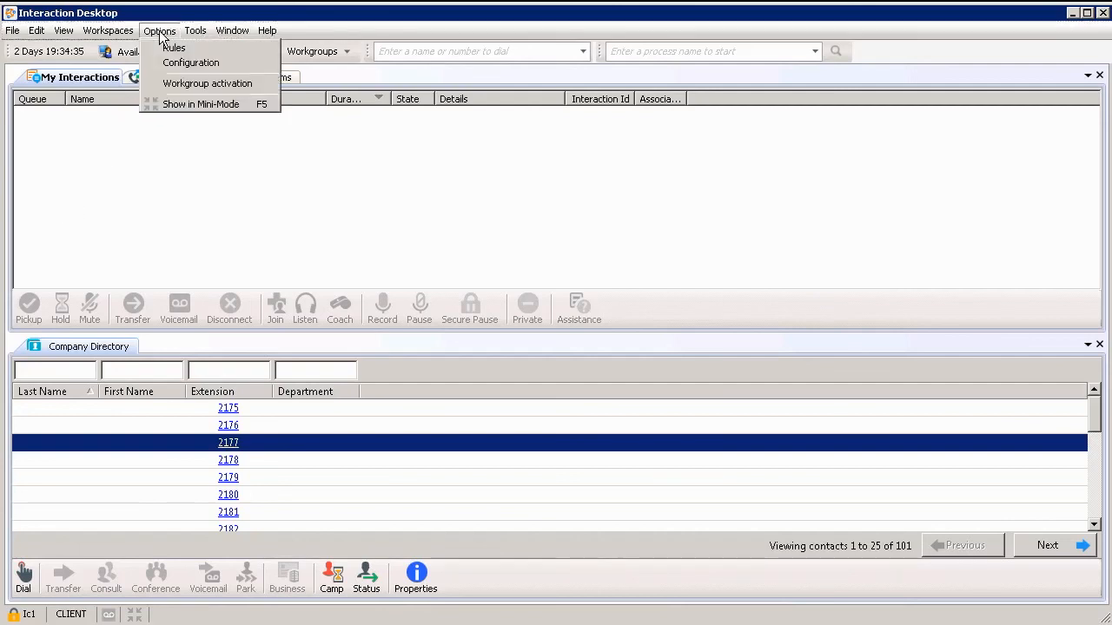
click(210, 62)
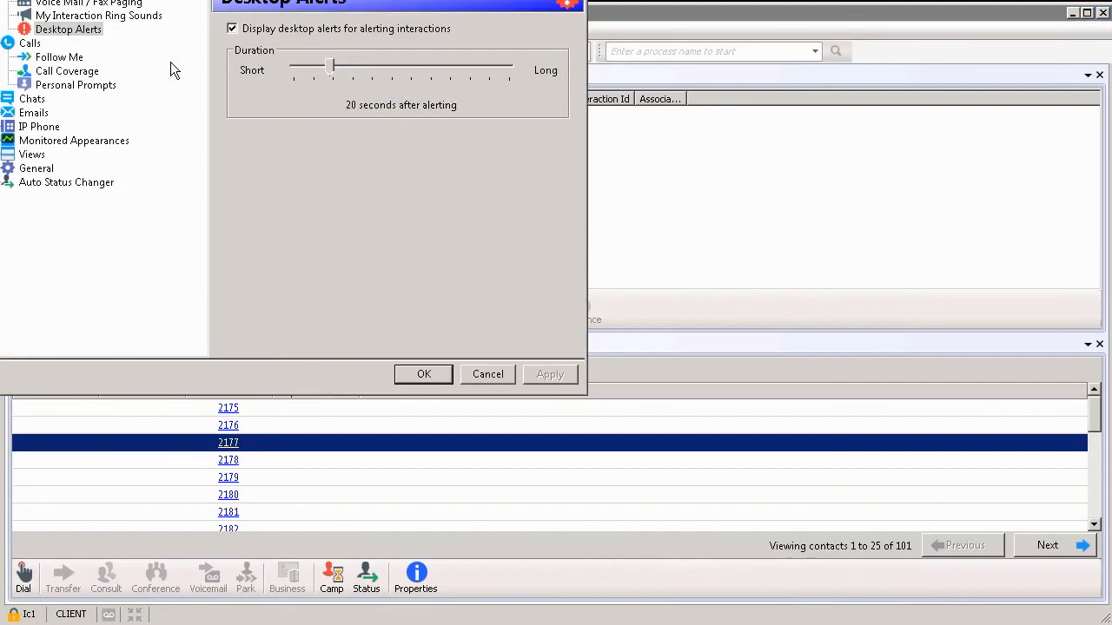
mouse_move(619, 473)
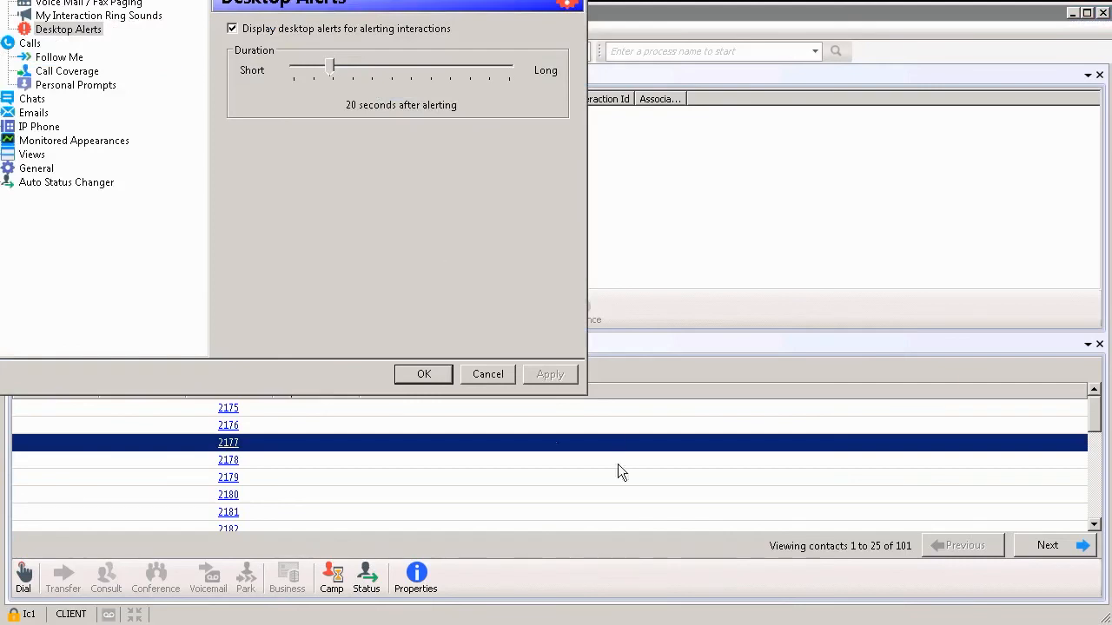